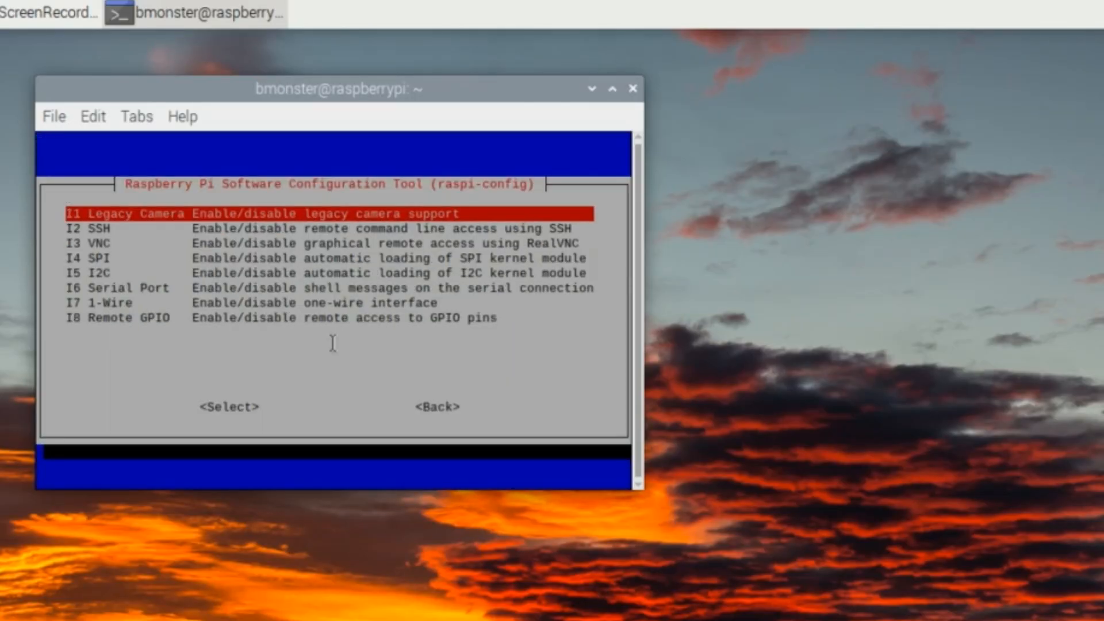
- Enable legacy camera support in raspi-config, dismiss the deprecation notice, and begin a libcamera-still command
{"action": "left_click", "coordinate": [228, 406]}
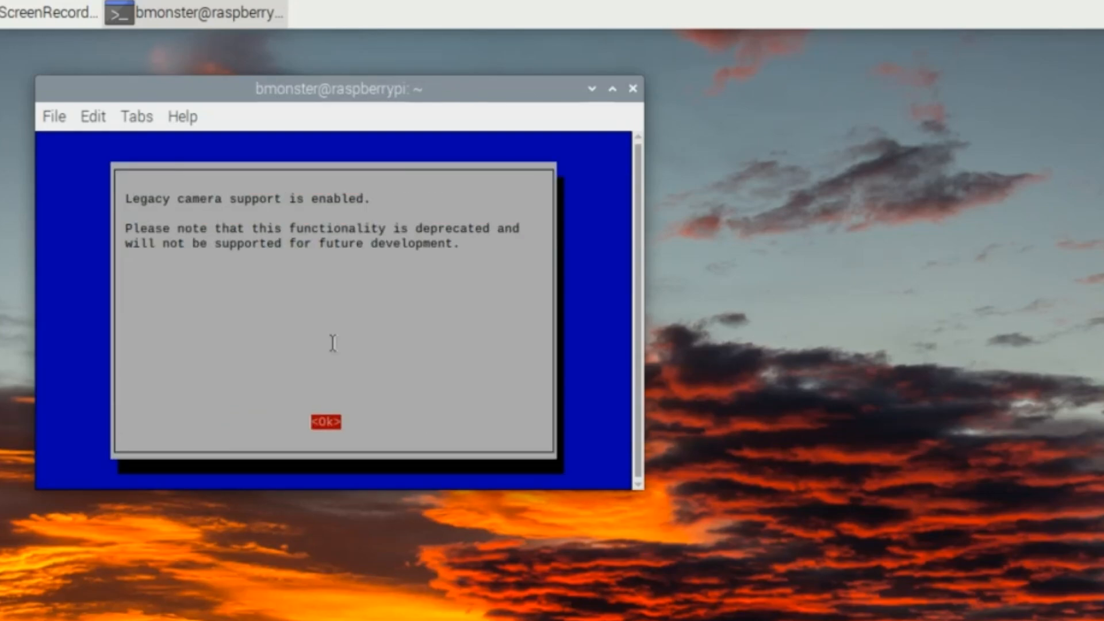
{"action": "left_click", "coordinate": [324, 421]}
{"action": "type", "text": "raspistill -v -o test.jpg"}
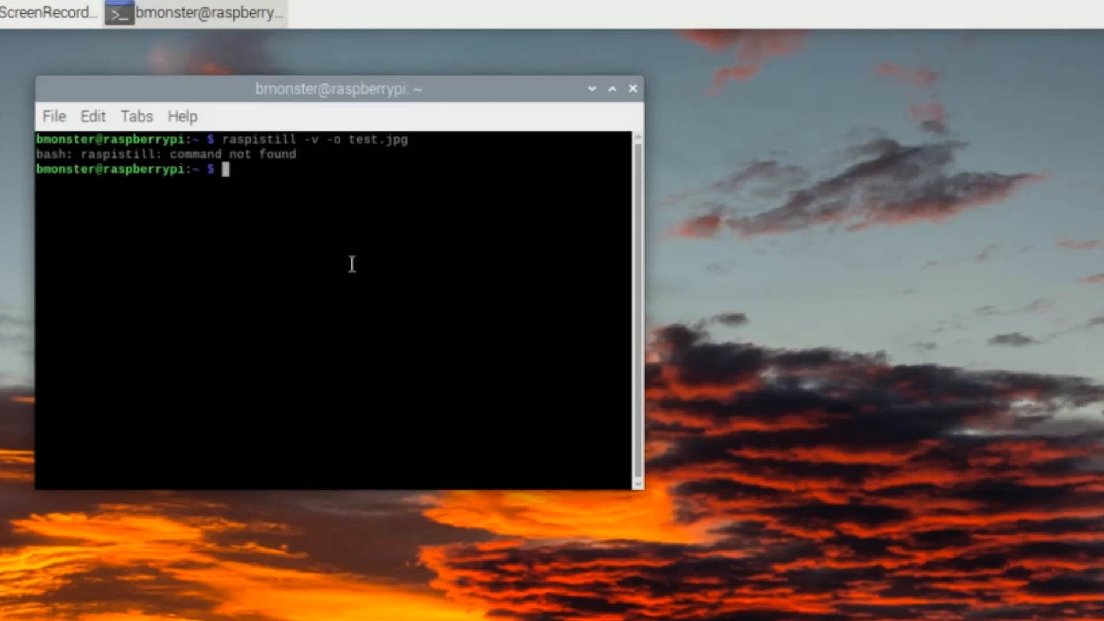
{"action": "type", "text": "libcamera-still -o"}
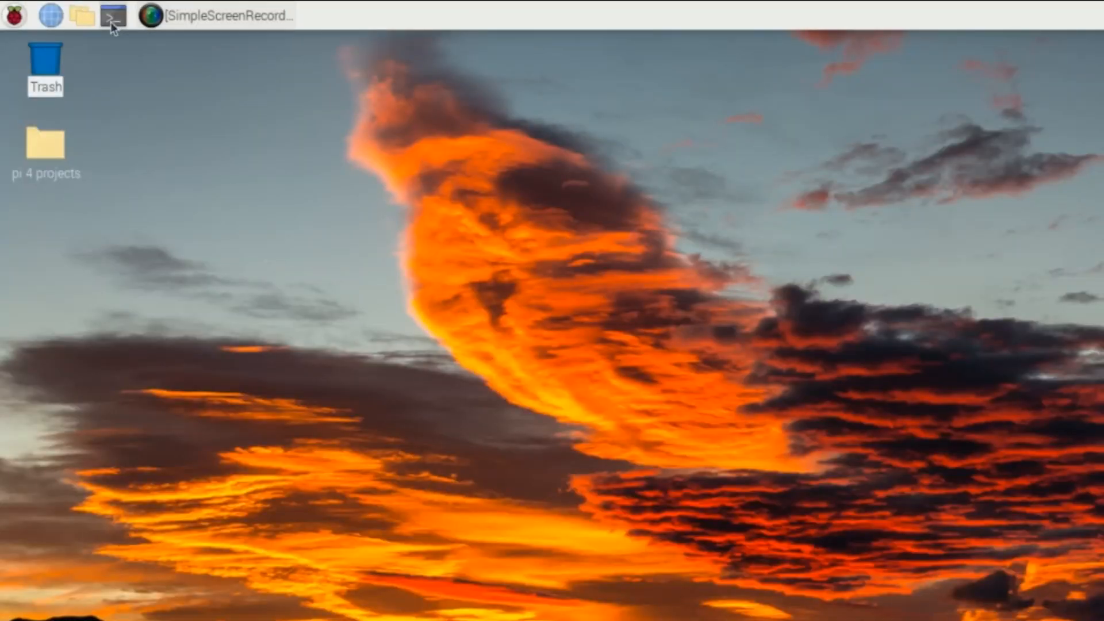
- In a new terminal, run sudo apt update and sudo apt install libcamera-apps
{"action": "left_click", "coordinate": [110, 15]}
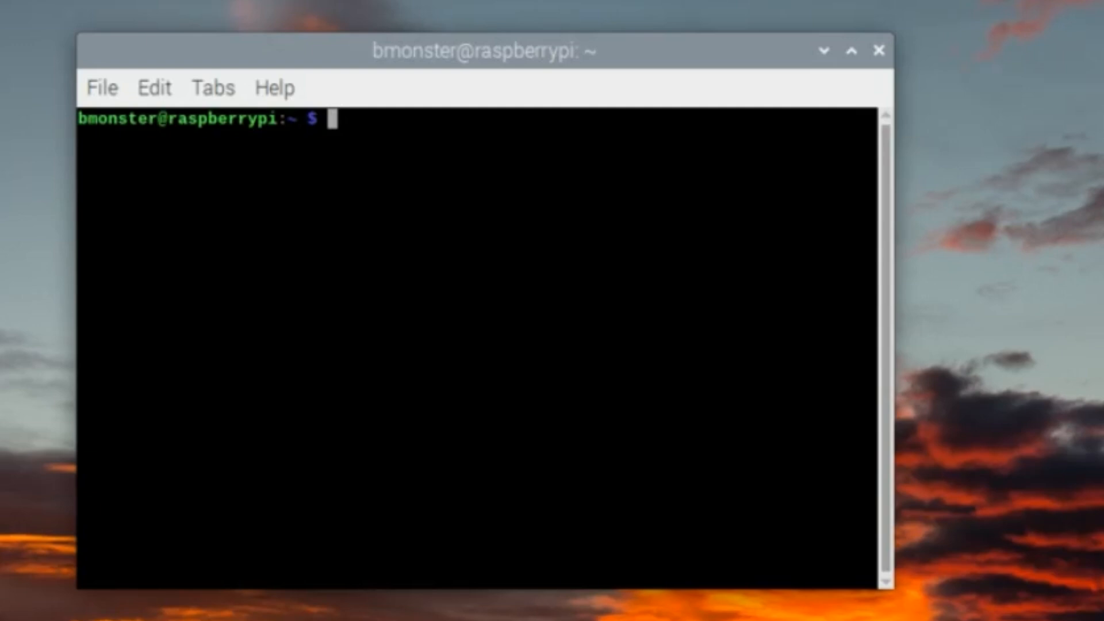
{"action": "type", "text": "sudo apt update"}
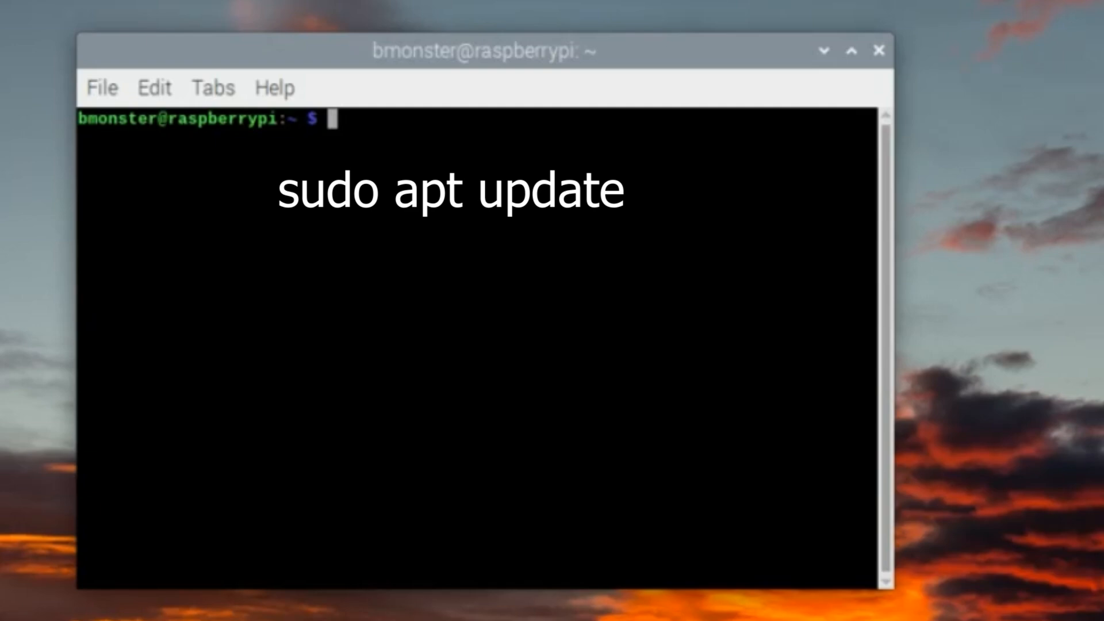
{"action": "type", "text": "sudo apt install libcamera-apps"}
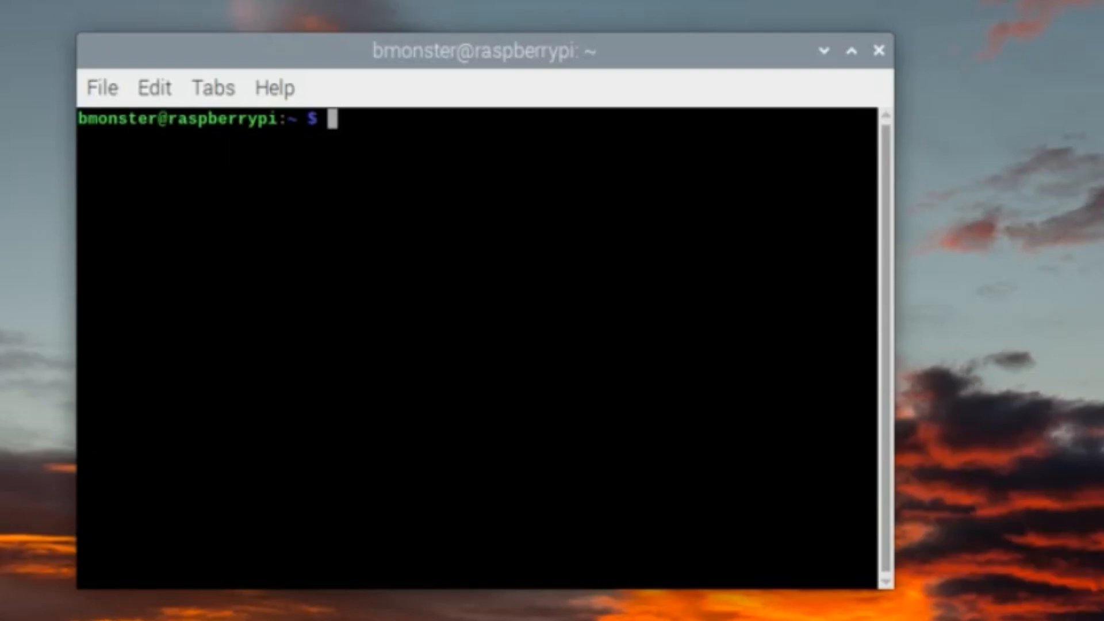
- Compose the command libcamera-still -o test.jpg at the prompt
{"action": "type", "text": "libcamera"}
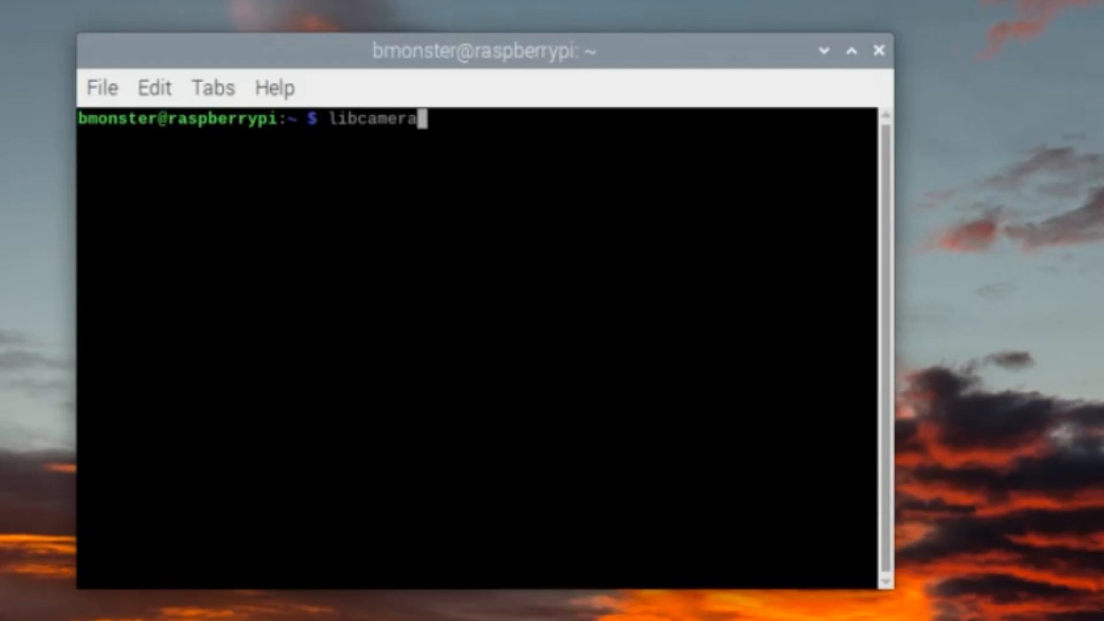
{"action": "type", "text": "-still -"}
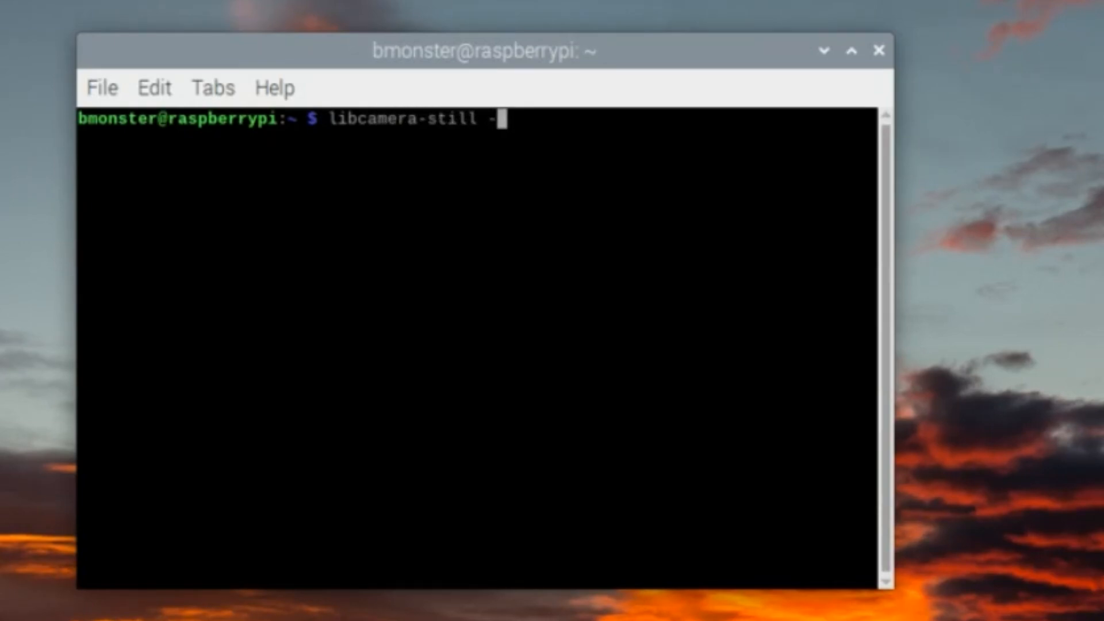
{"action": "type", "text": "o test"}
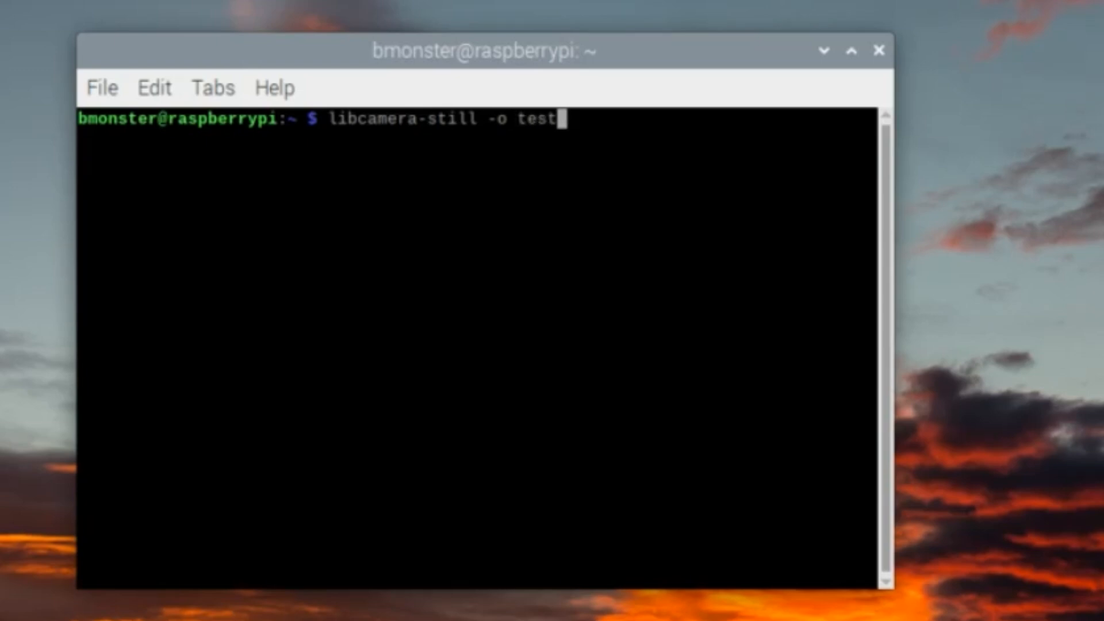
{"action": "type", "text": ".jpg"}
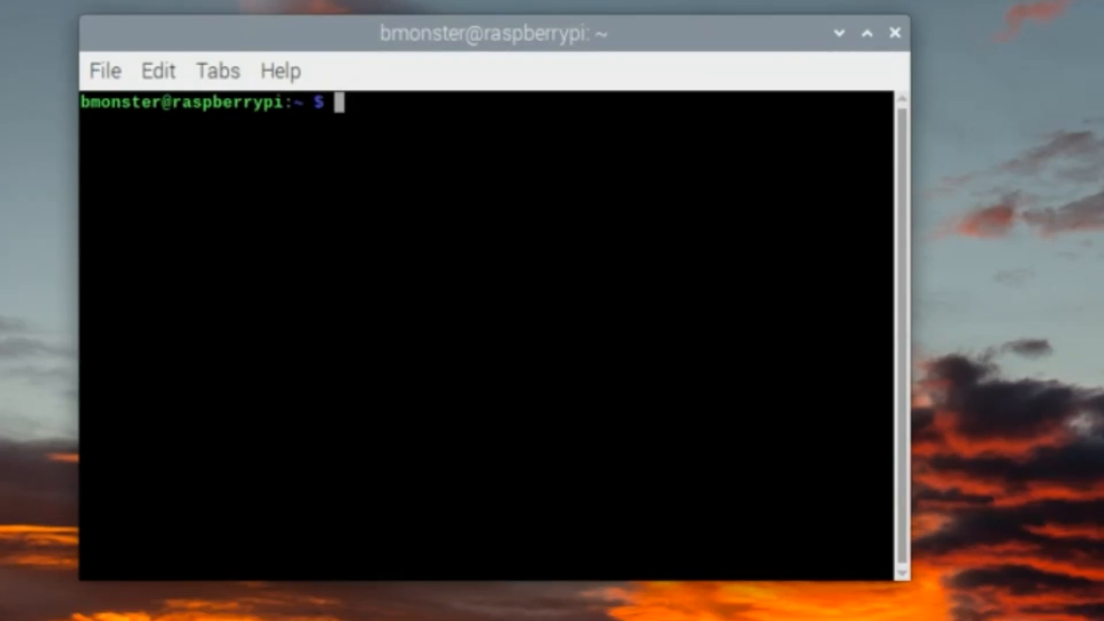
- Open /boot/config.txt with sudo nano and scroll to the final start_x=1 line
{"action": "type", "text": "sudo n"}
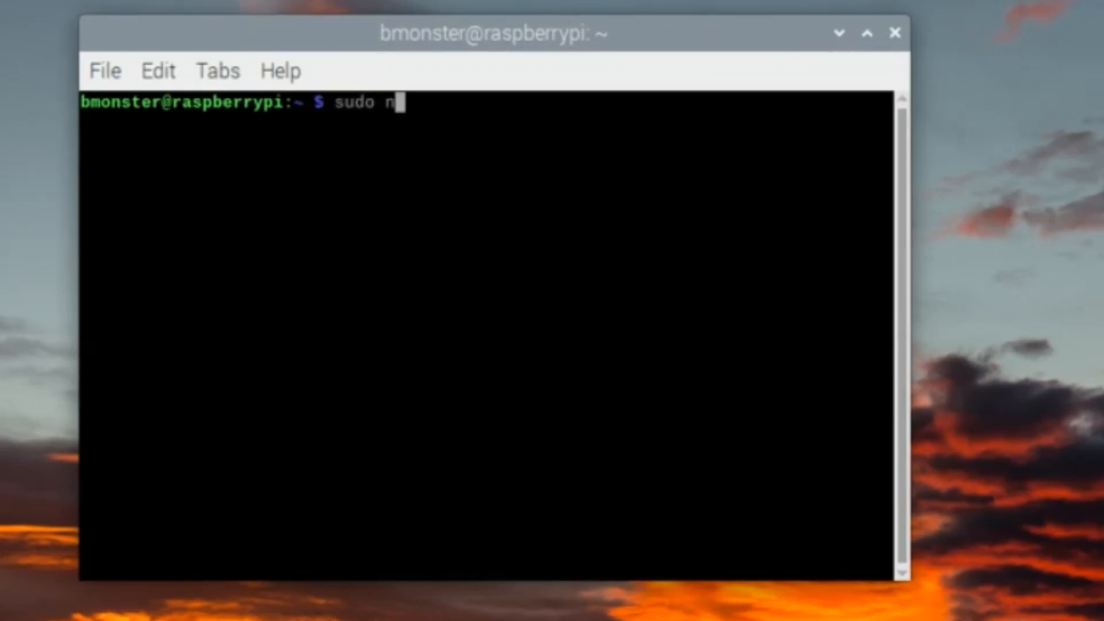
{"action": "type", "text": "ano /boot/"}
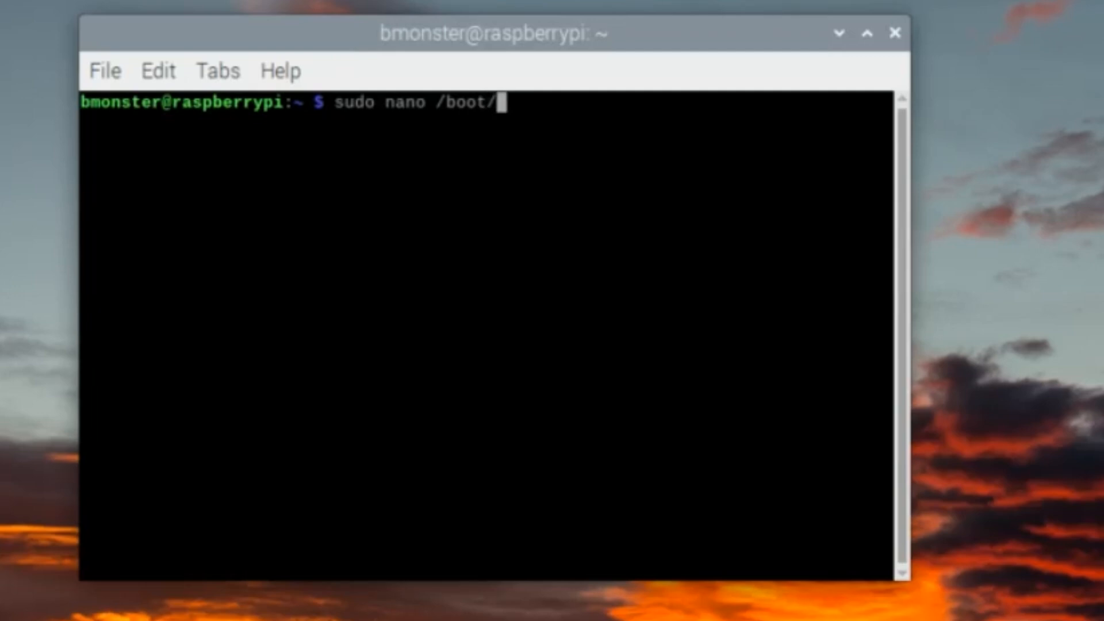
{"action": "type", "text": "config.txt"}
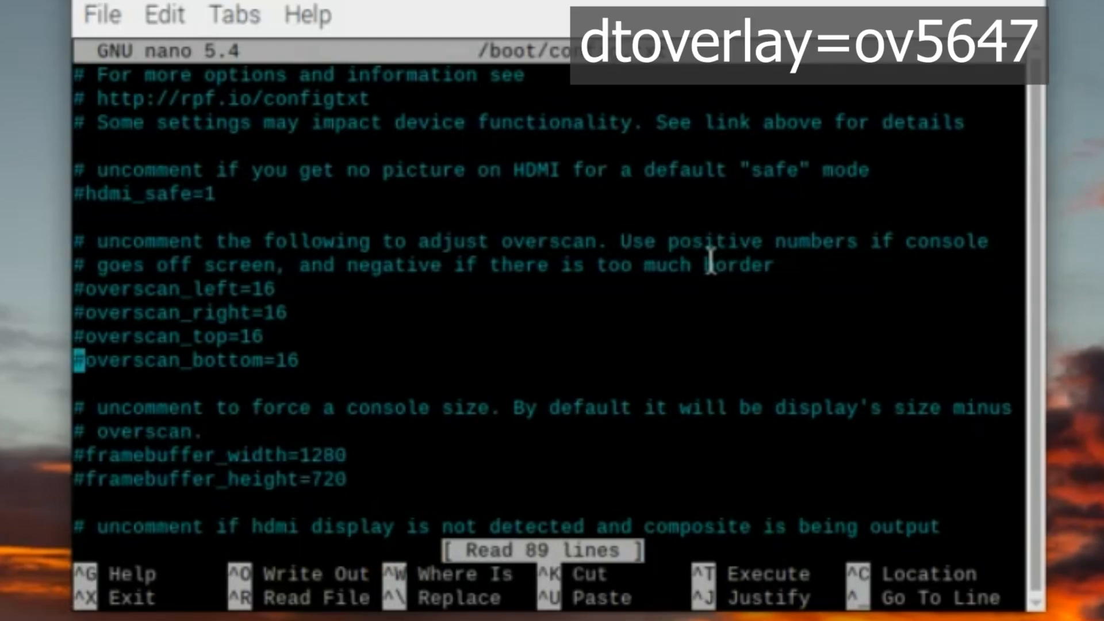
{"action": "scroll", "scroll_direction": "down", "scroll_amount": 3}
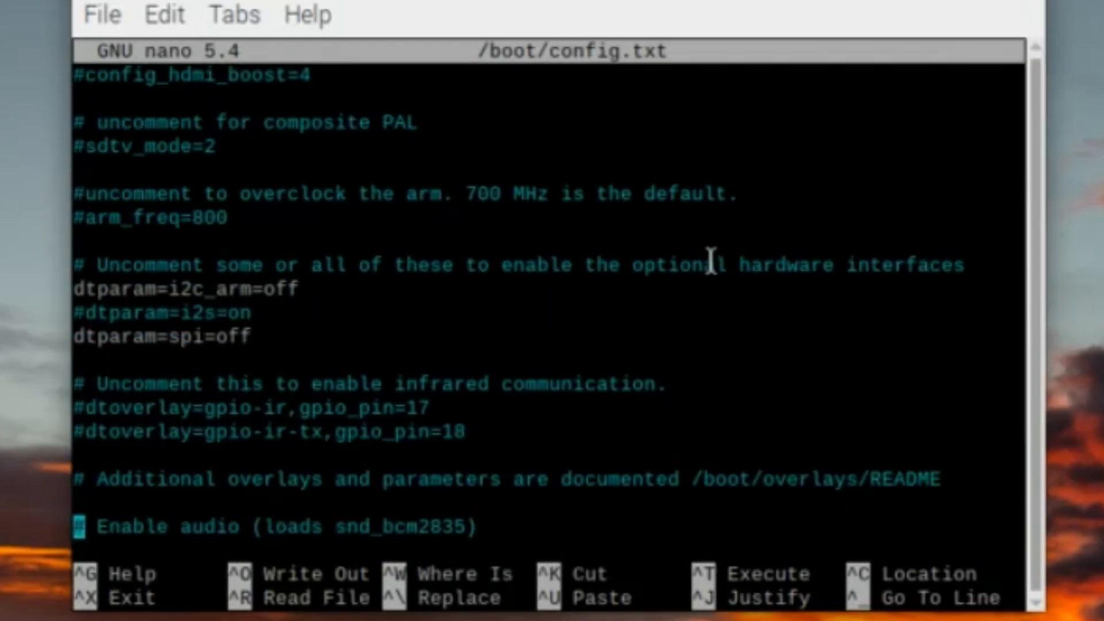
{"action": "scroll", "scroll_direction": "down", "scroll_amount": 3}
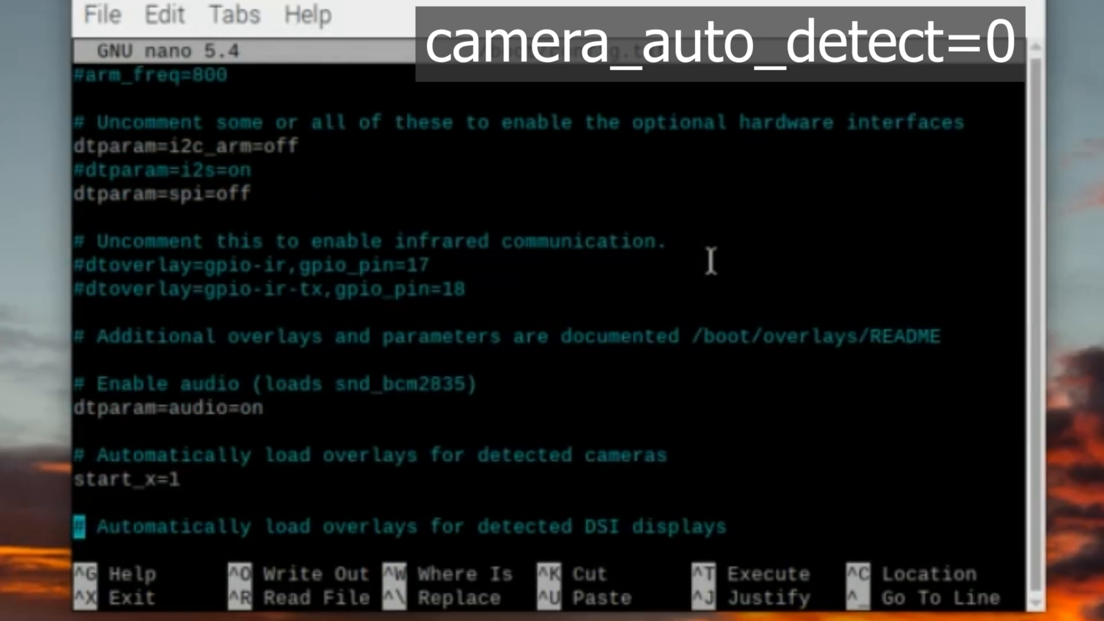
{"action": "scroll", "scroll_direction": "down", "scroll_amount": 3}
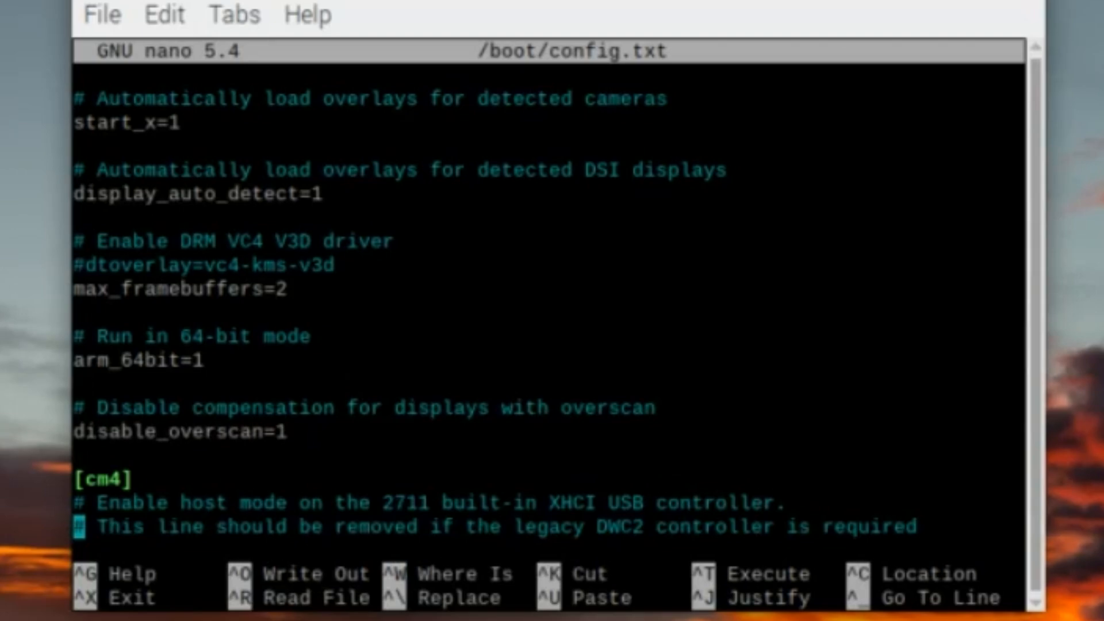
{"action": "mouse_move", "coordinate": [200, 7]}
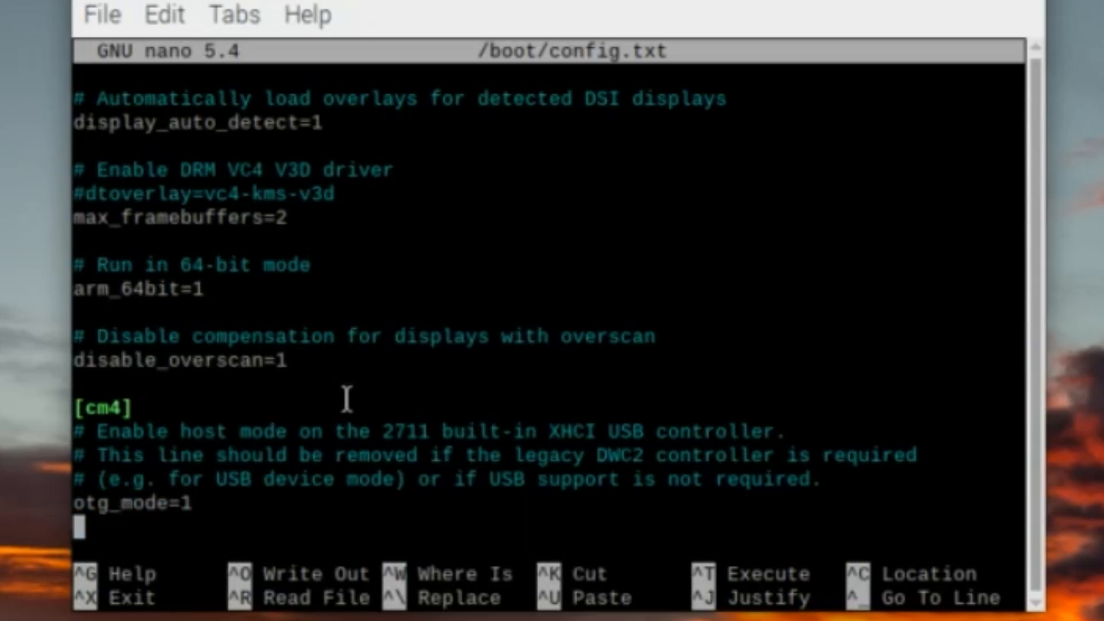
{"action": "scroll", "scroll_direction": "down", "scroll_amount": 3}
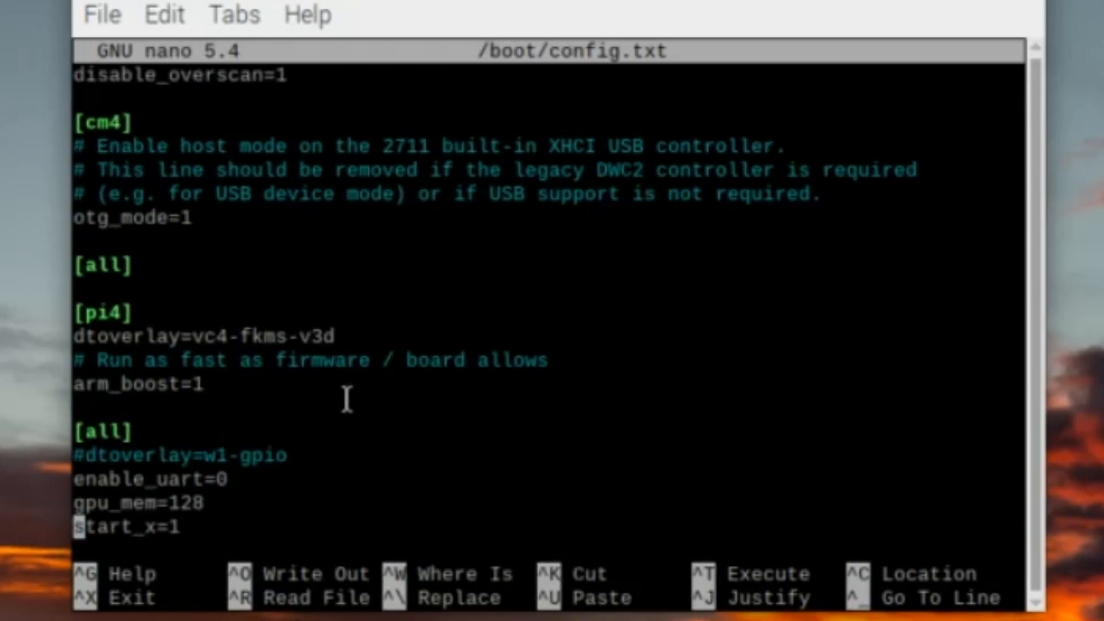
- Append dtoverlay=ov5647 and camera_auto_detect=0 after start_x=1, then write /boot/config.txt
{"action": "type", "text": "dtoverlay=ov5647"}
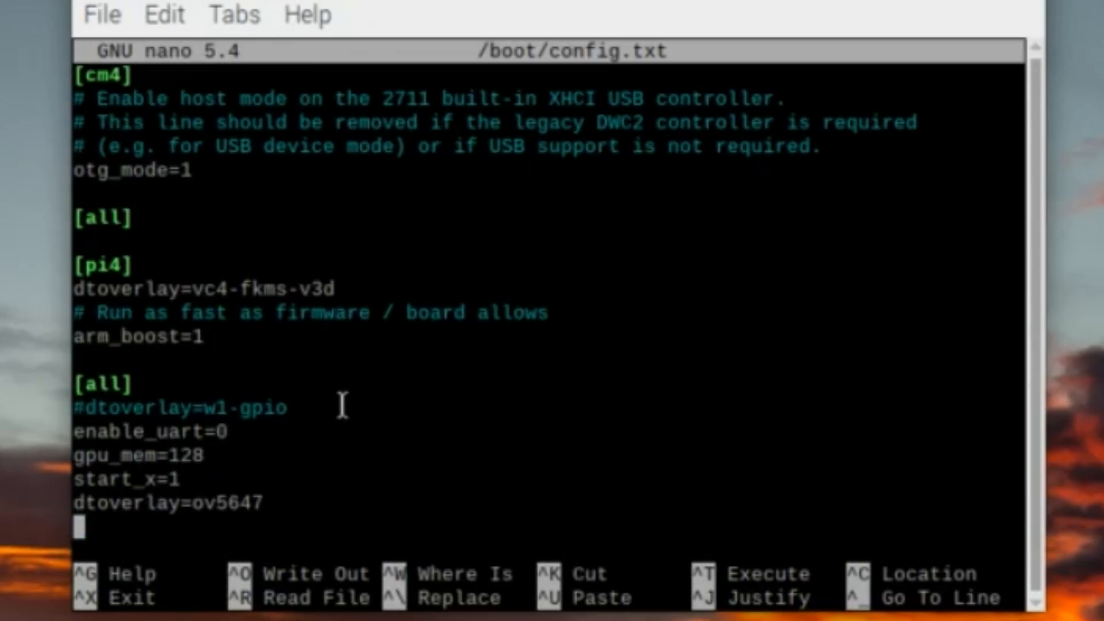
{"action": "mouse_move", "coordinate": [145, 405]}
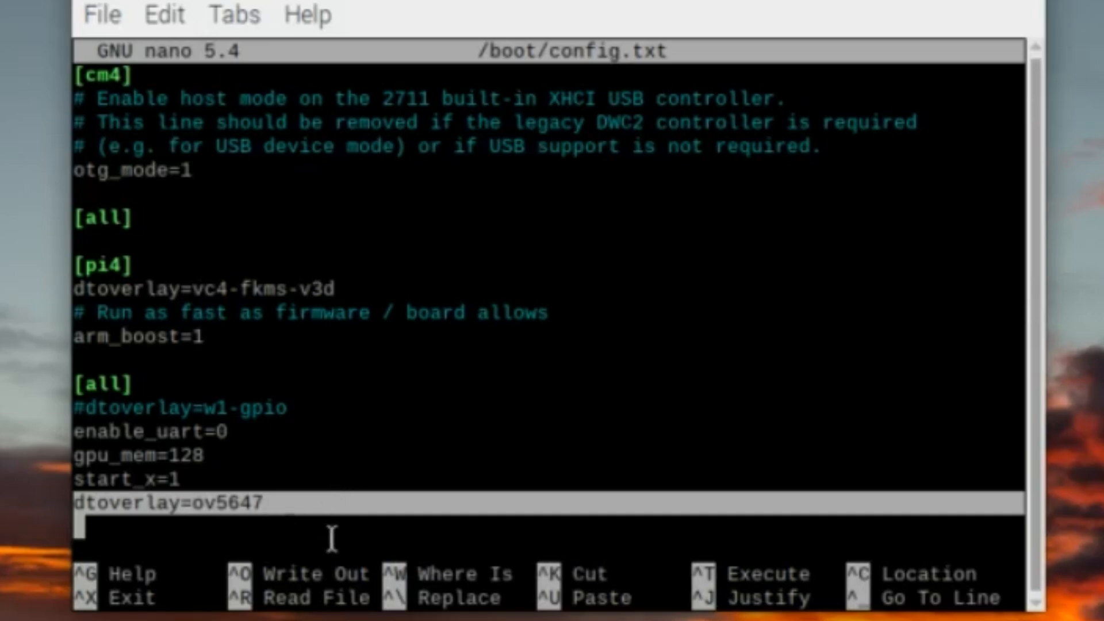
{"action": "mouse_move", "coordinate": [289, 578]}
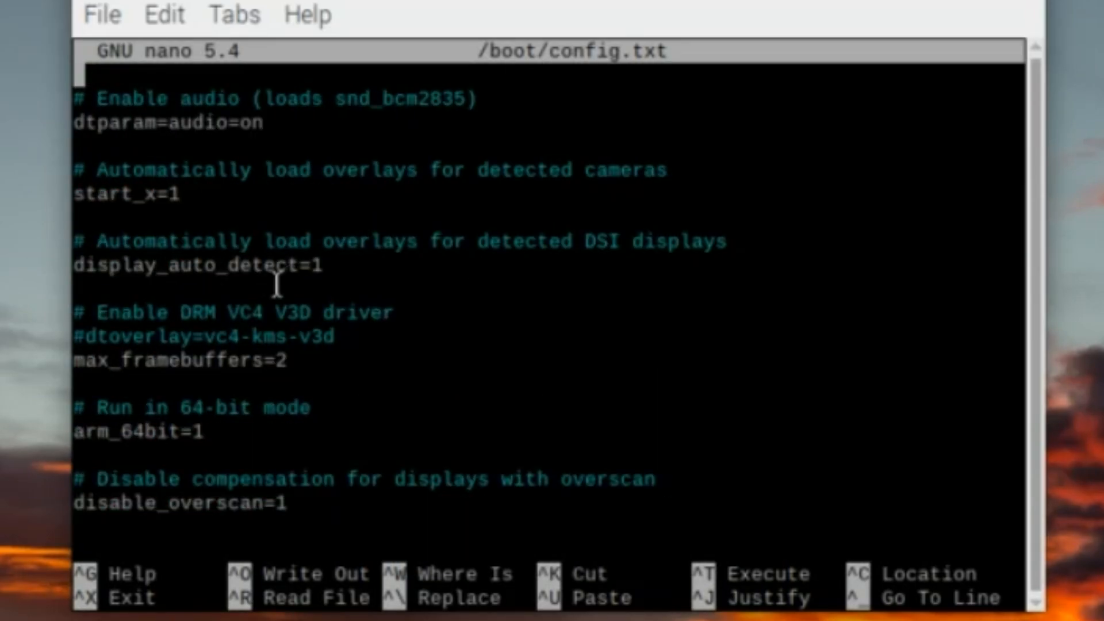
{"action": "scroll", "scroll_direction": "down", "scroll_amount": 3}
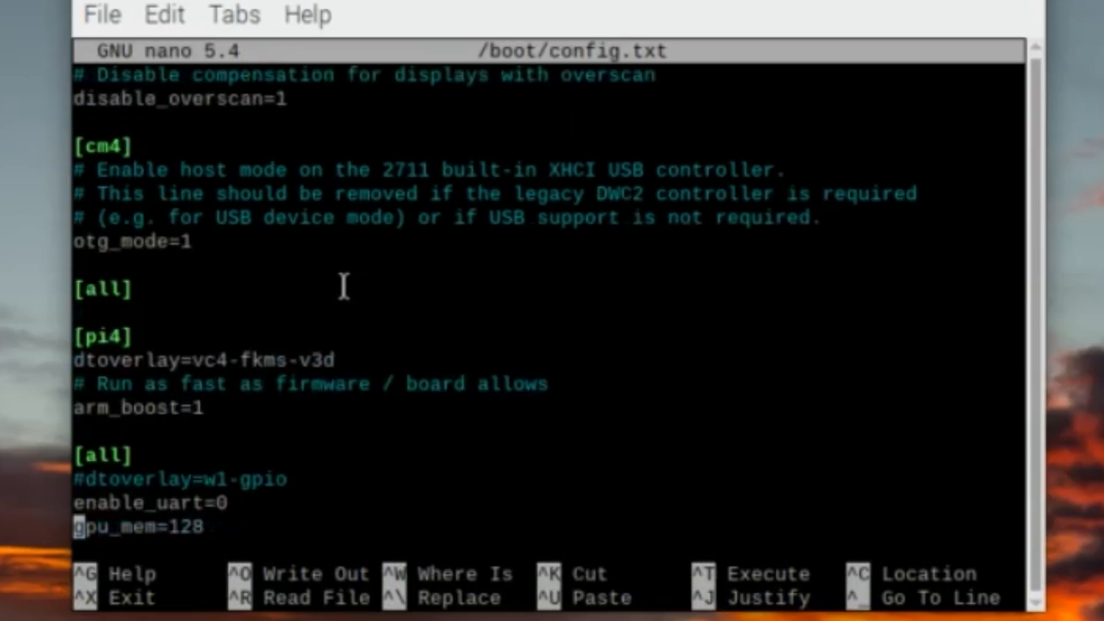
{"action": "type", "text": "start_x=1"}
{"action": "type", "text": "dtoverlay=ov5647"}
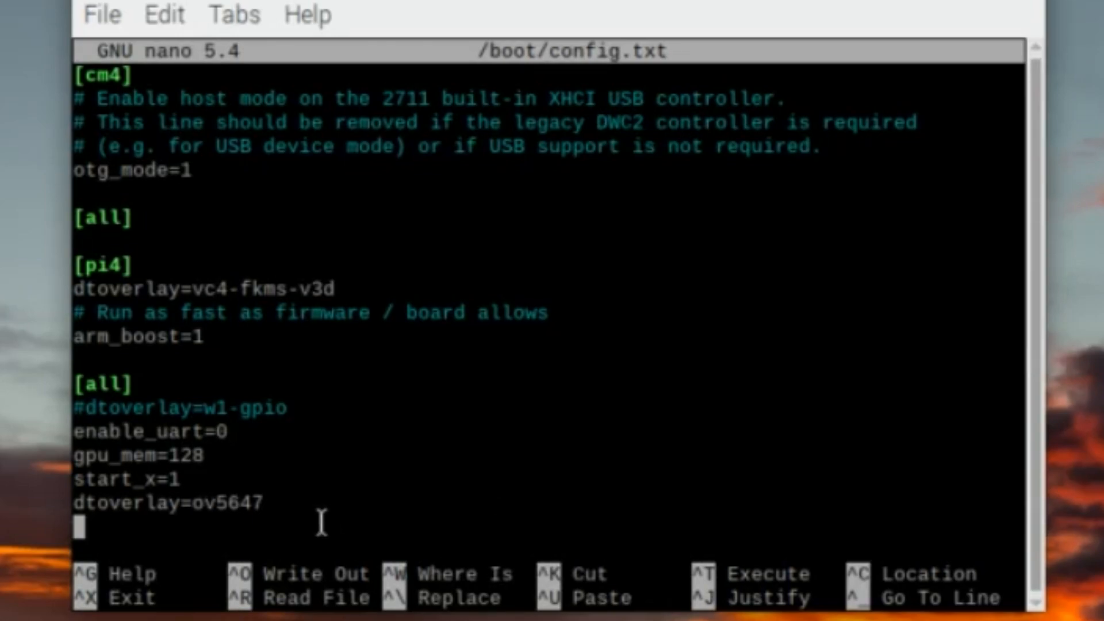
{"action": "mouse_move", "coordinate": [95, 528]}
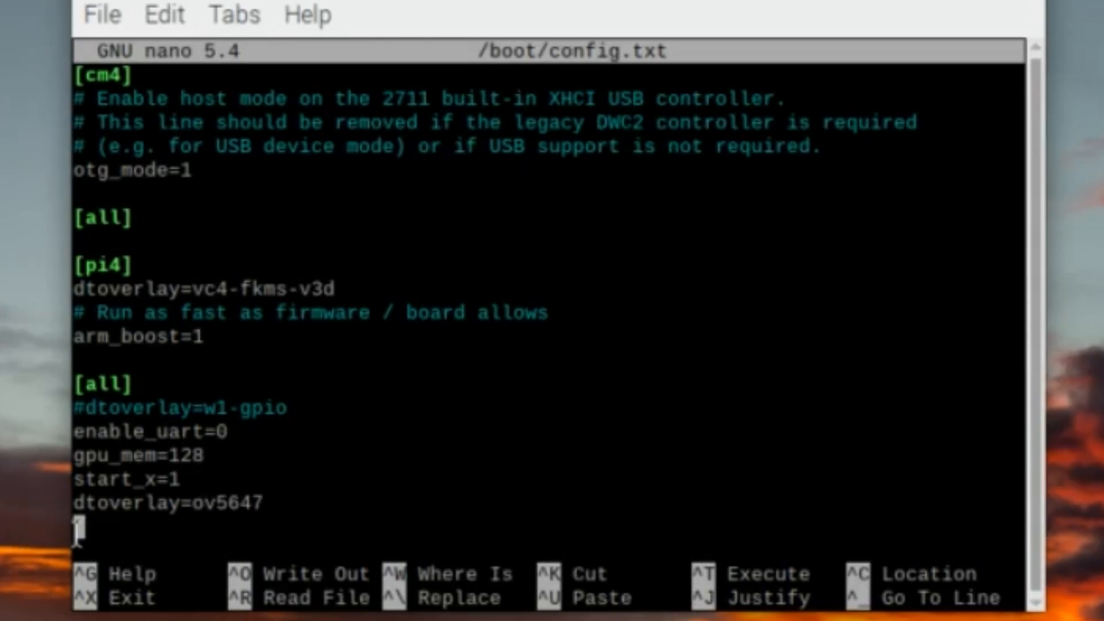
{"action": "type", "text": "camera_au"}
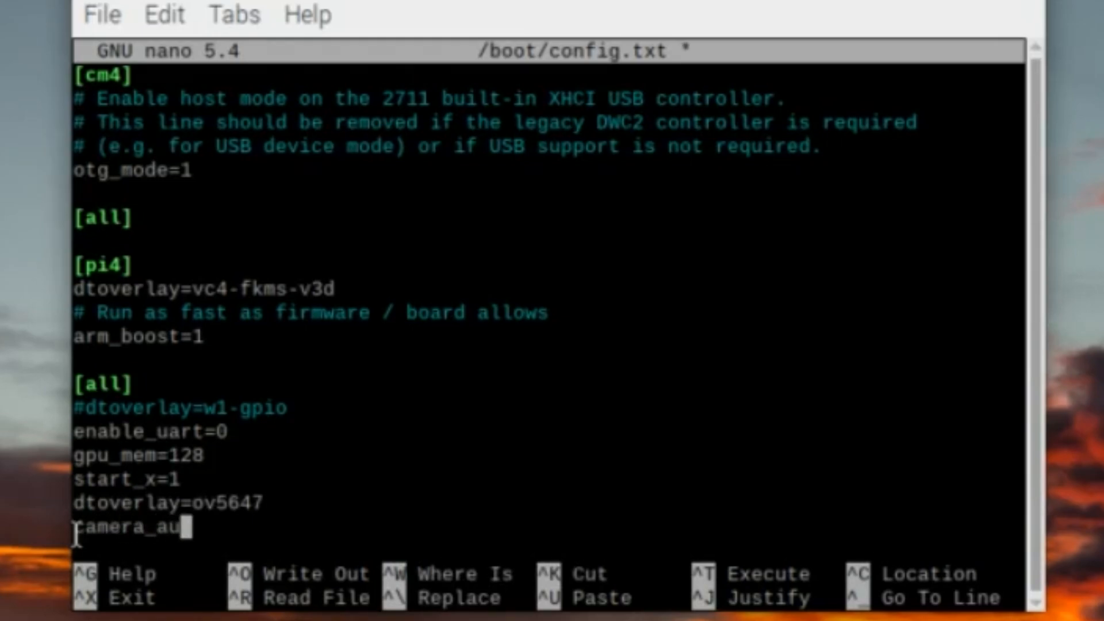
{"action": "type", "text": "to_detect"}
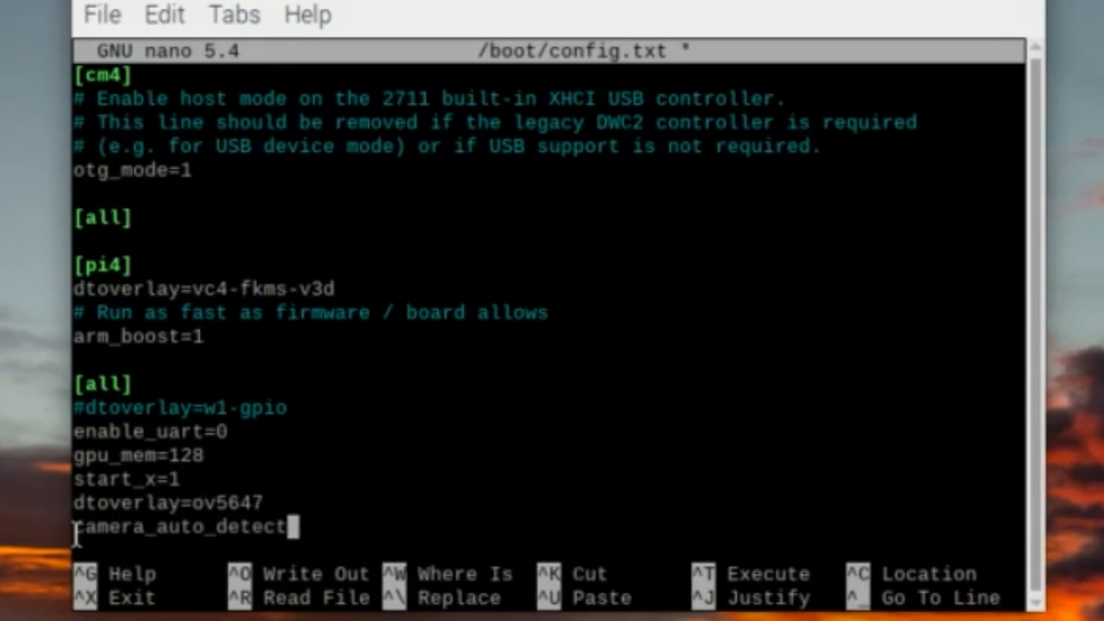
{"action": "type", "text": "=0"}
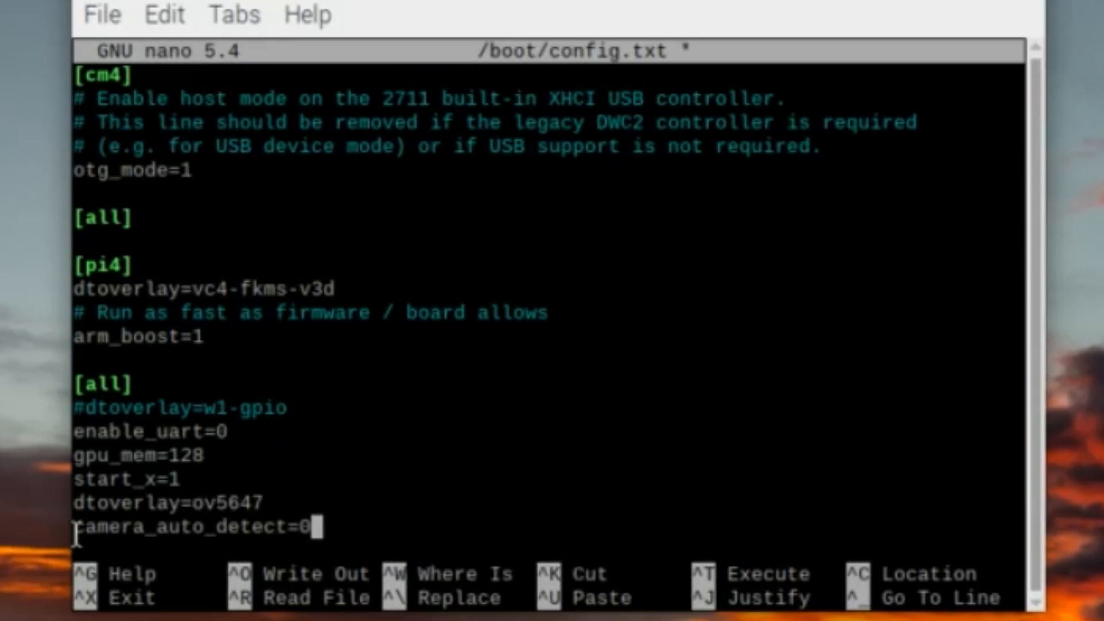
{"action": "key", "text": "ctrl+o"}
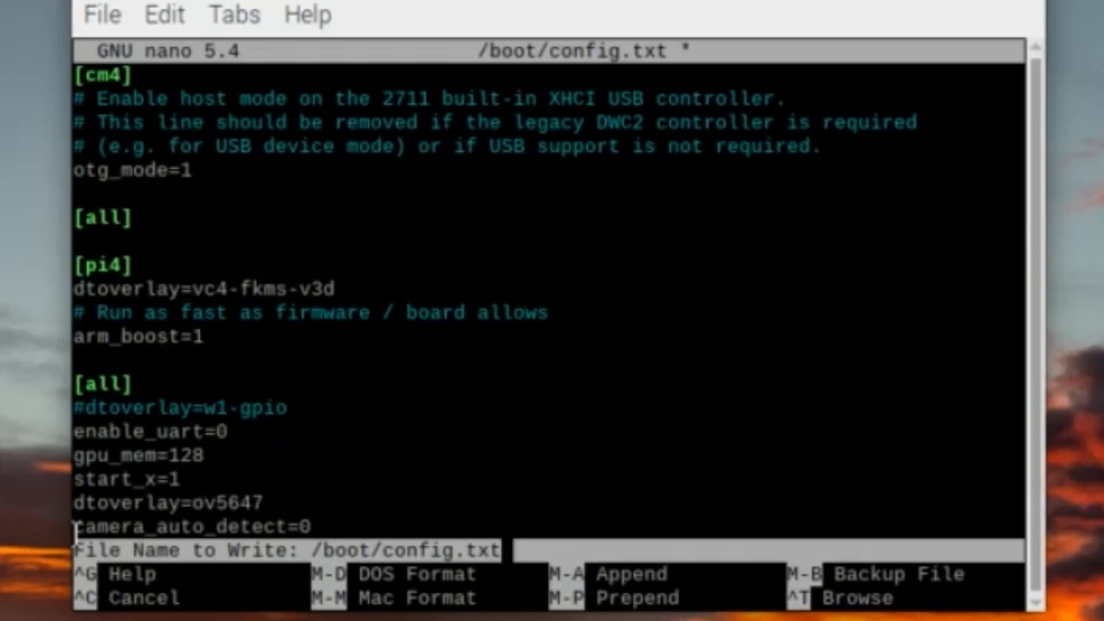
- Exit nano and reboot the Pi with sudo reboot
{"action": "key", "text": "ctrl+x"}
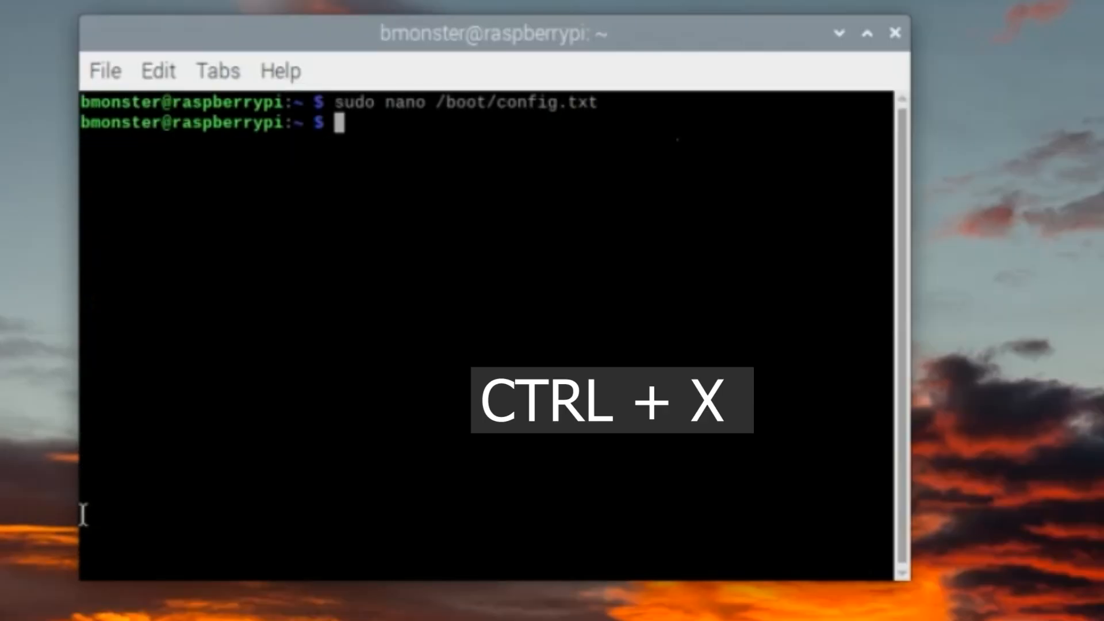
{"action": "type", "text": "sudo reb"}
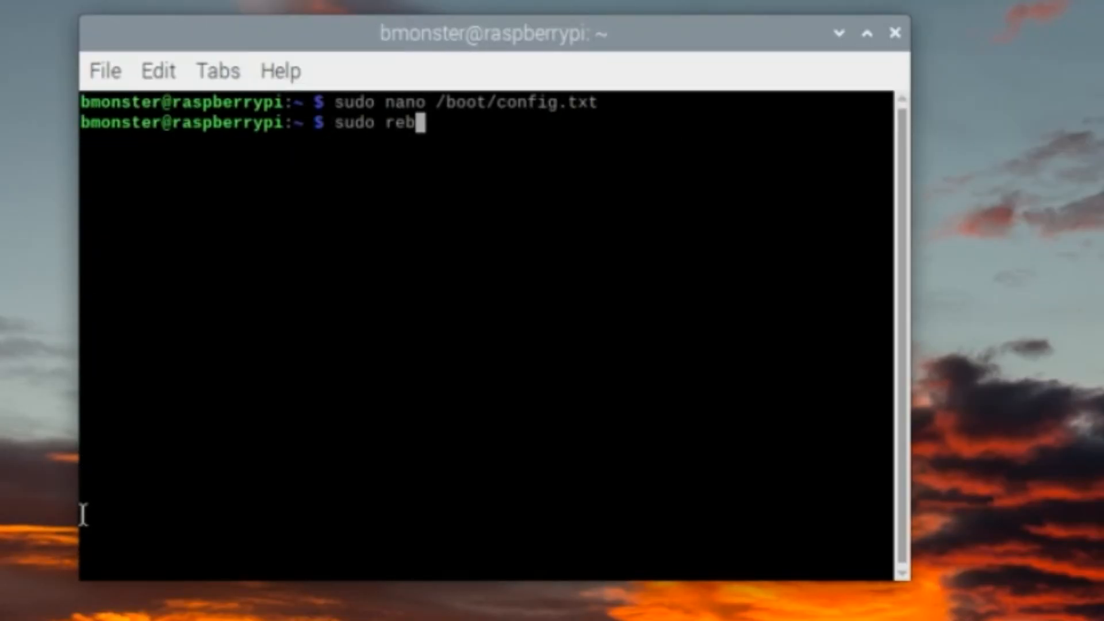
{"action": "type", "text": "oot"}
{"action": "type", "text": "libcam"}
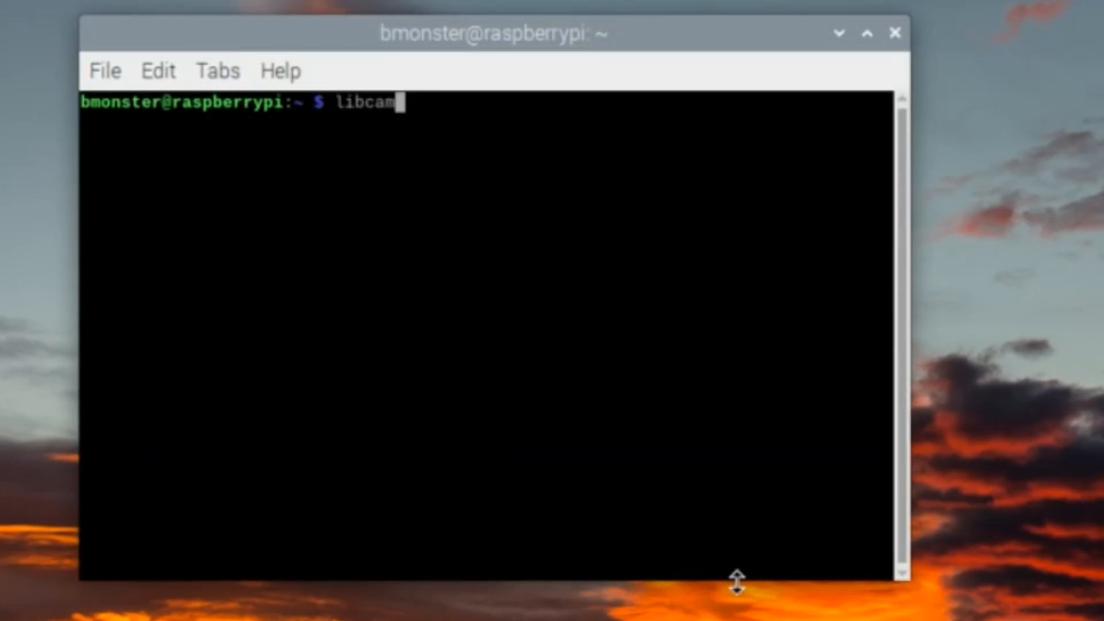
- Run libcamera-hello to register the ov5647 sensor, then start libcamera-hello --timeout 0
{"action": "type", "text": "era-hello"}
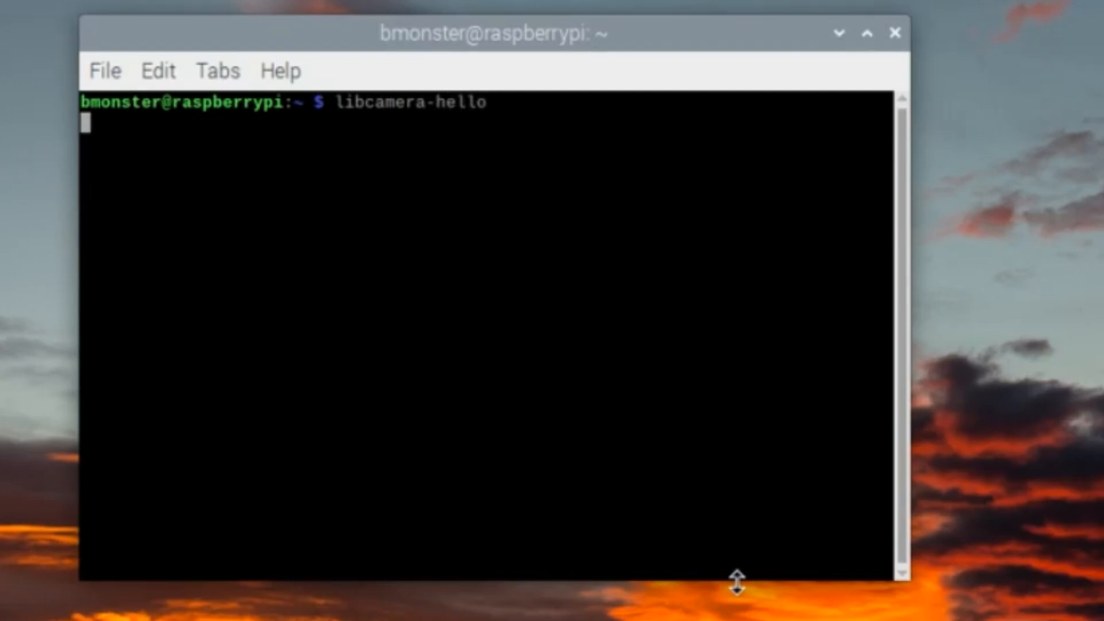
{"action": "key", "text": "Return"}
{"action": "type", "text": "libcamera-hello"}
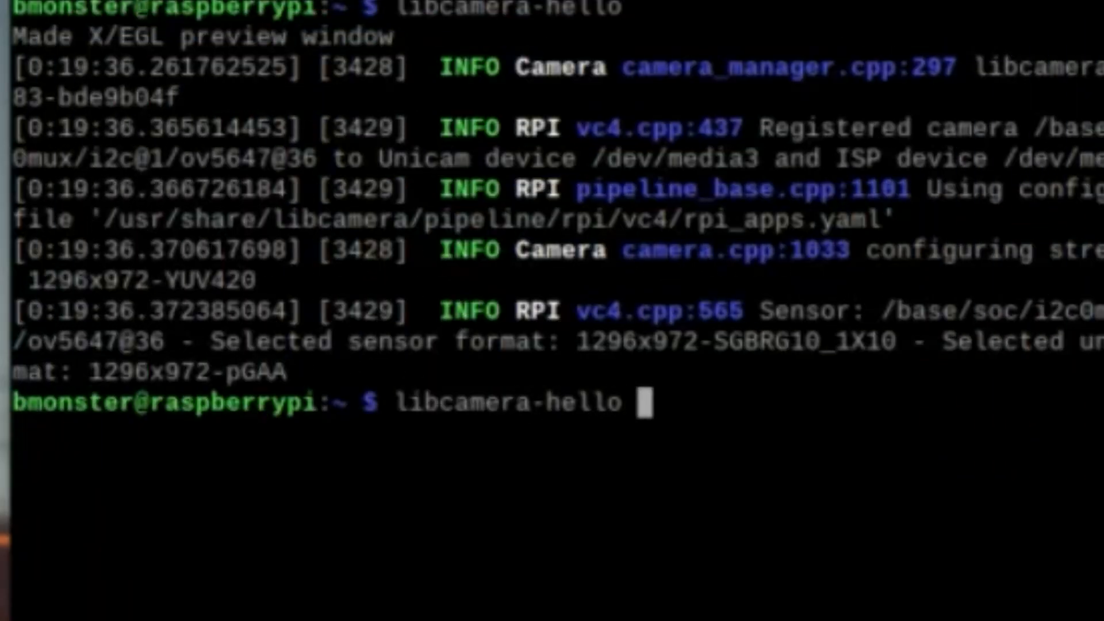
{"action": "type", "text": "--timeout"}
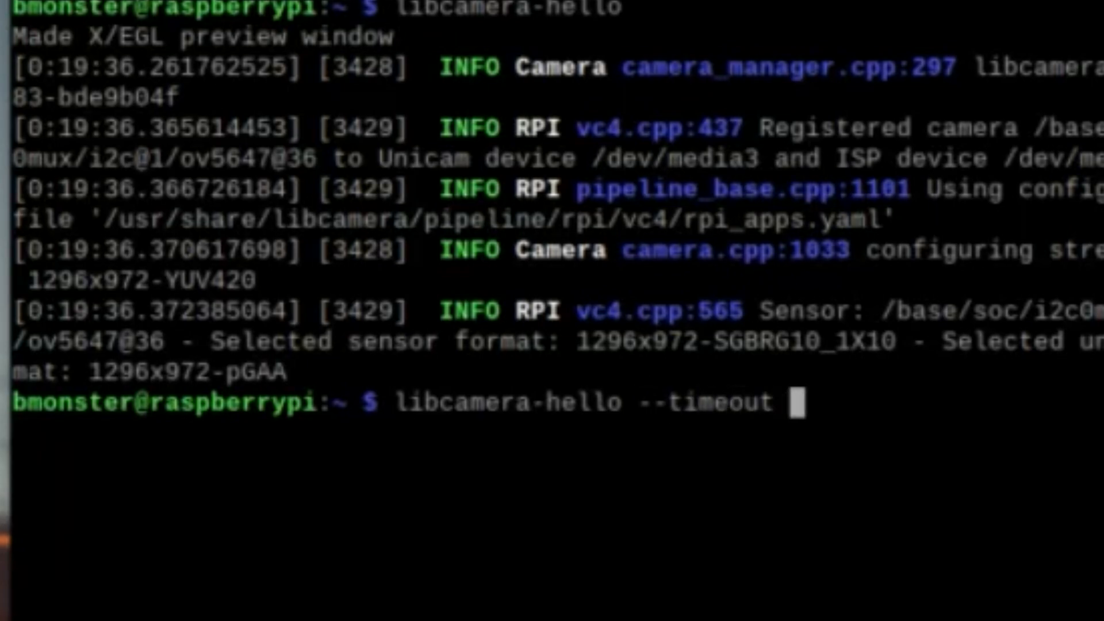
{"action": "type", "text": "0"}
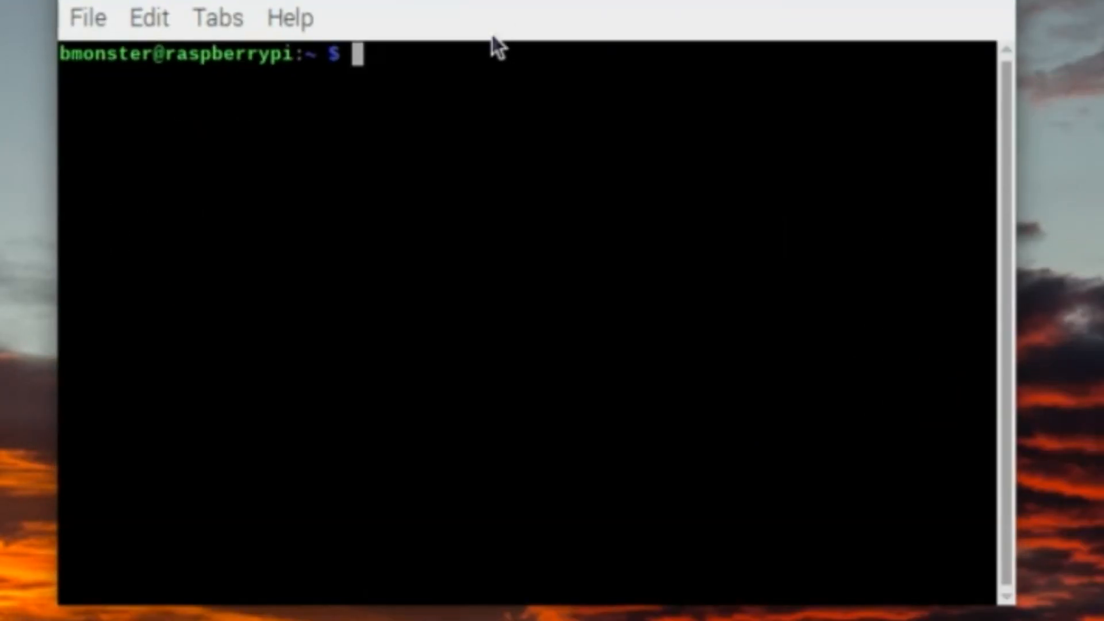
- Run pwd and ls to show the home directory with Videos, Pictures and test.jpg
{"action": "type", "text": "pwd"}
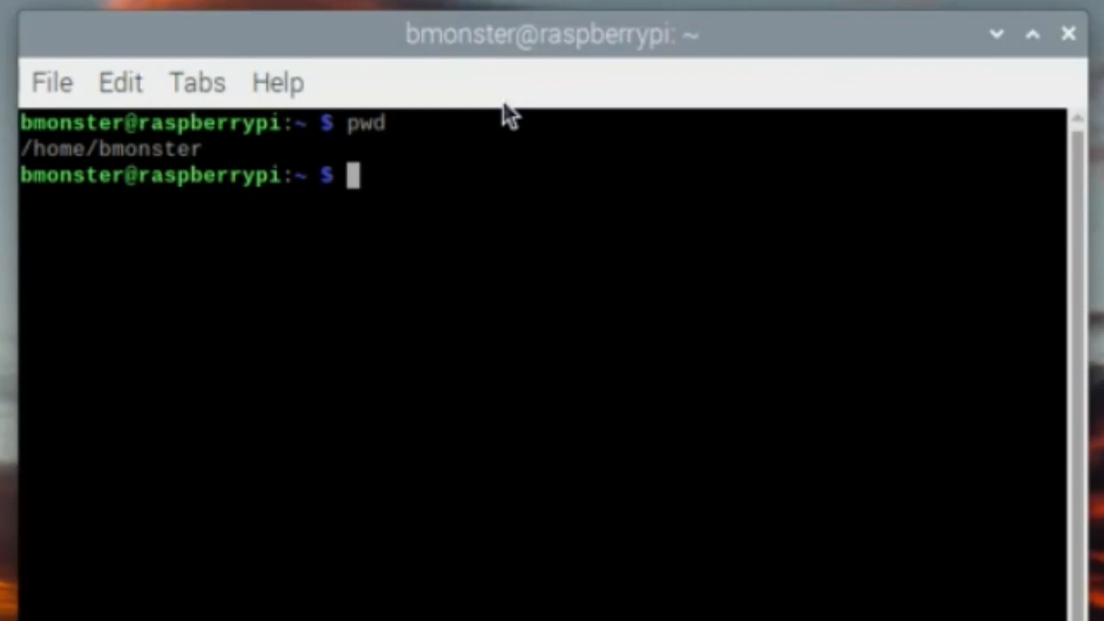
{"action": "type", "text": "ls"}
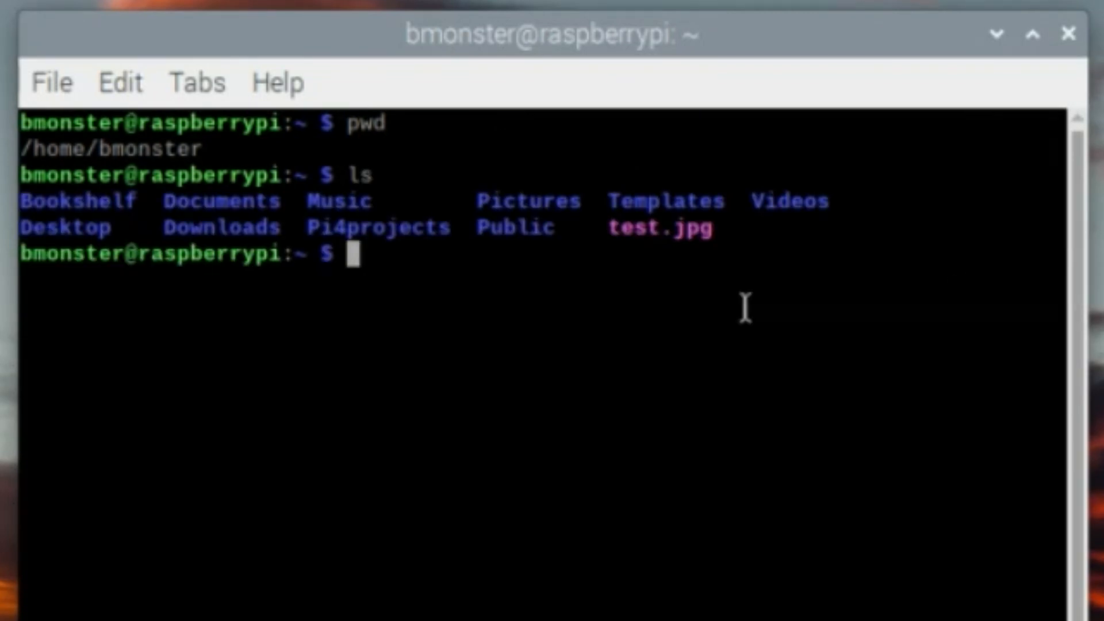
{"action": "mouse_move", "coordinate": [856, 196]}
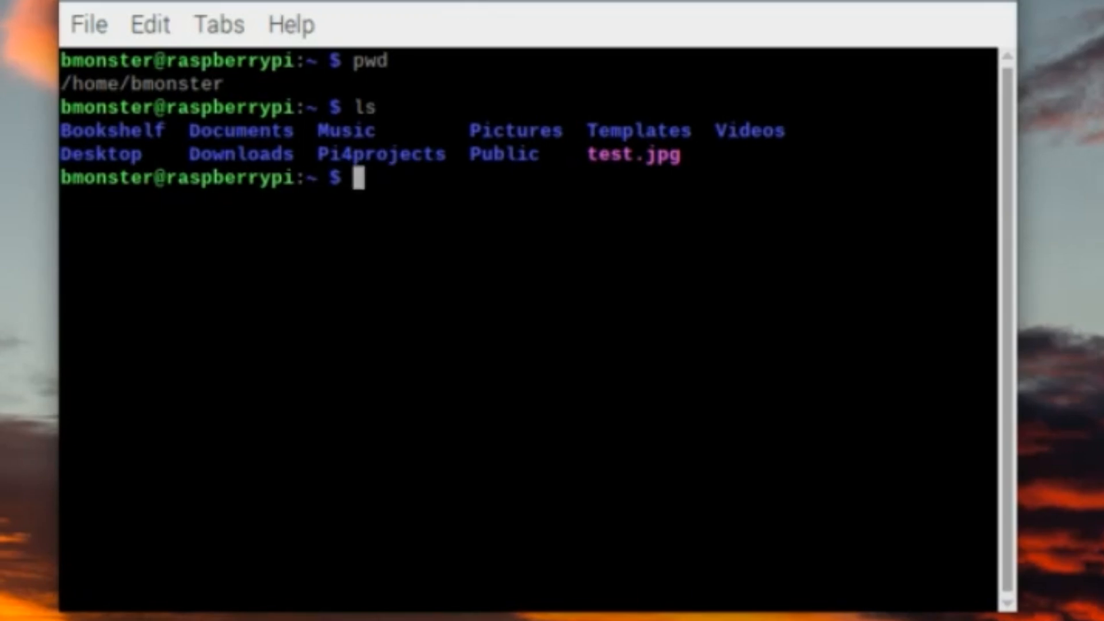
- Compose libcamera-vid -t 10000 -o /home/bmonster/Videos/vid1.h264 at the prompt
{"action": "type", "text": "libcamera"}
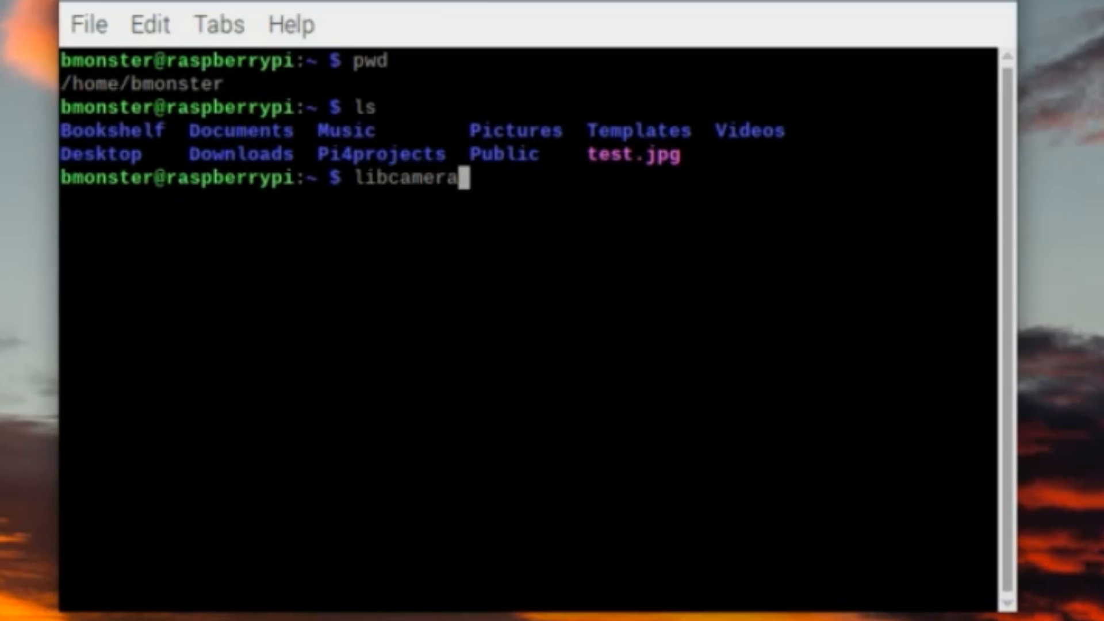
{"action": "type", "text": "-vid -t"}
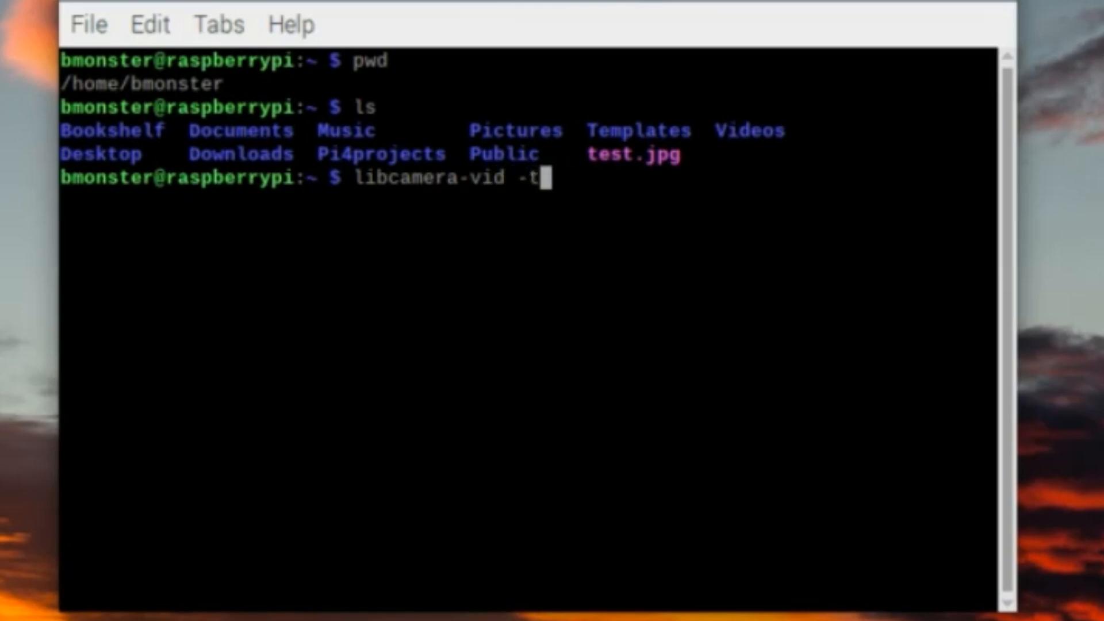
{"action": "type", "text": "10"}
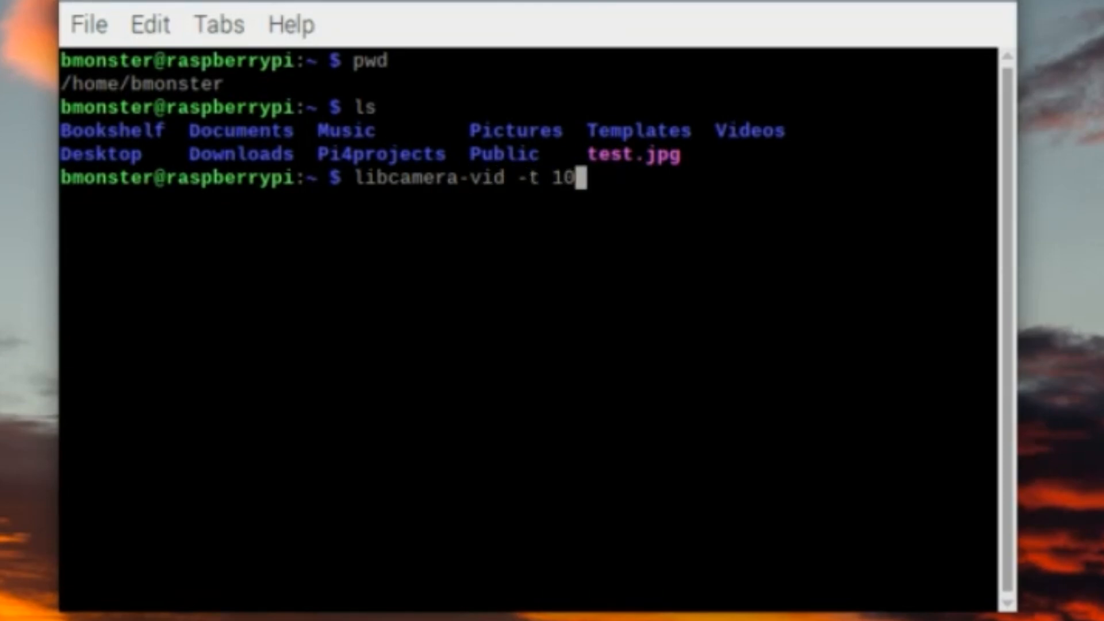
{"action": "type", "text": "00 -o /"}
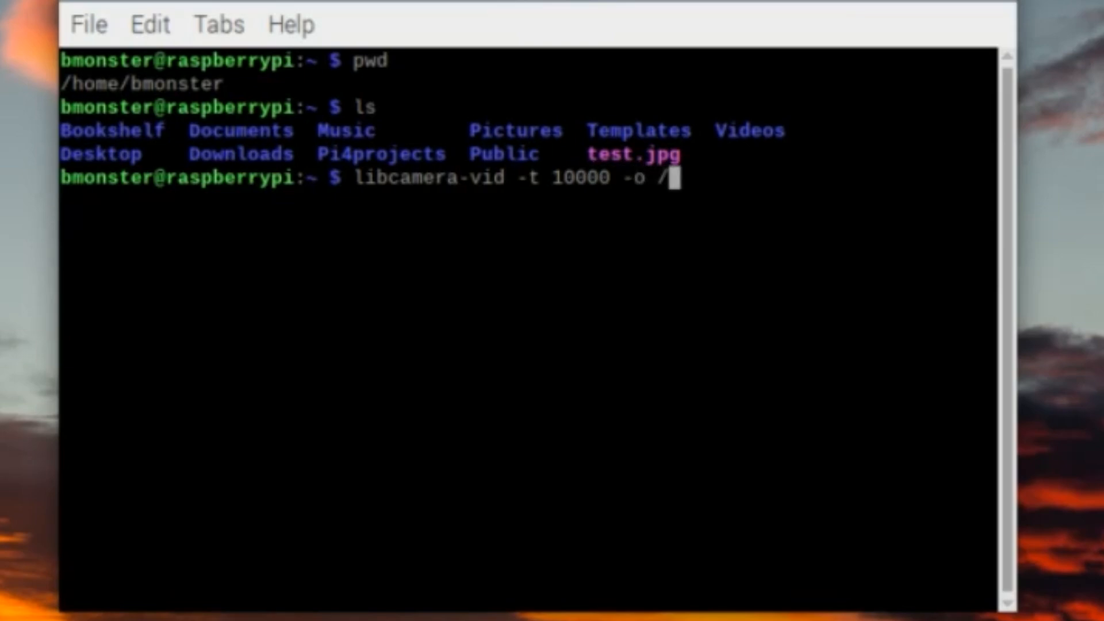
{"action": "type", "text": "home/bmo"}
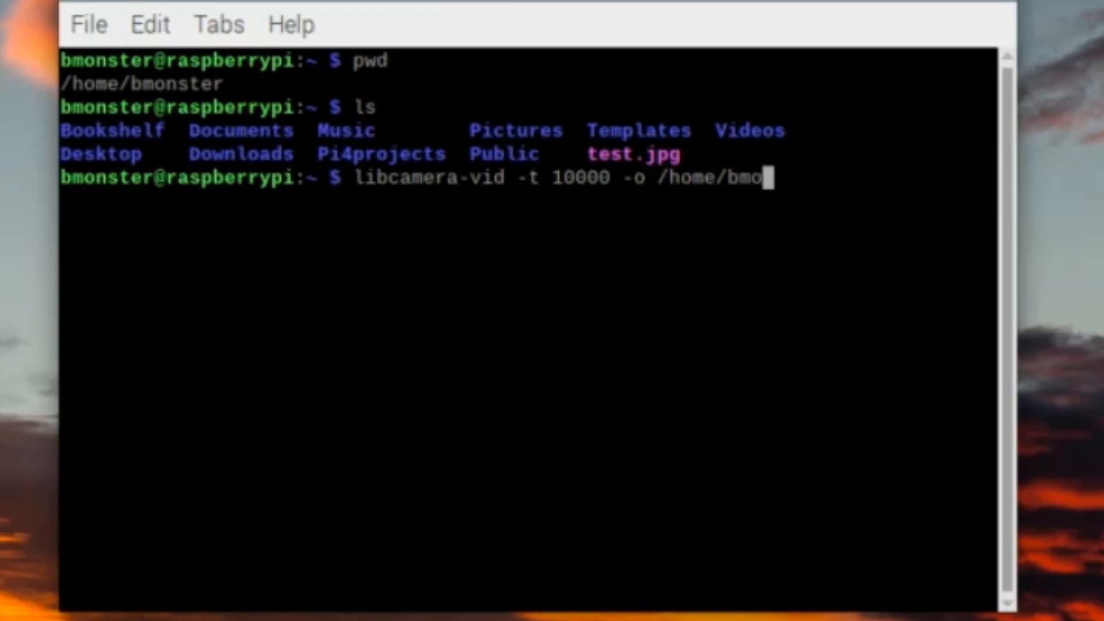
{"action": "type", "text": "ster/"}
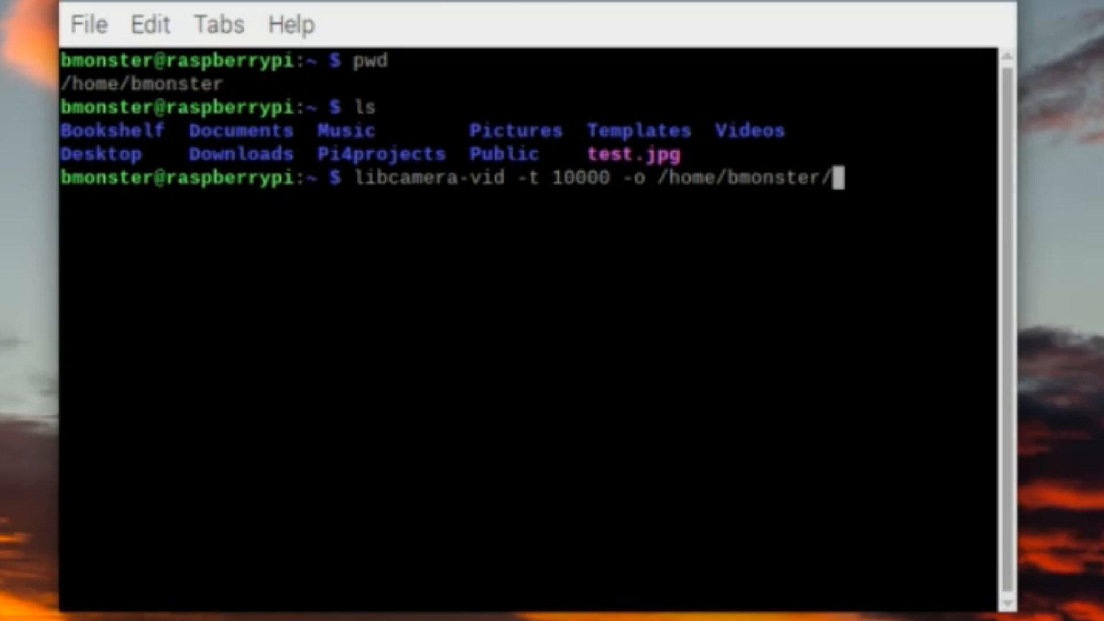
{"action": "type", "text": "Videos"}
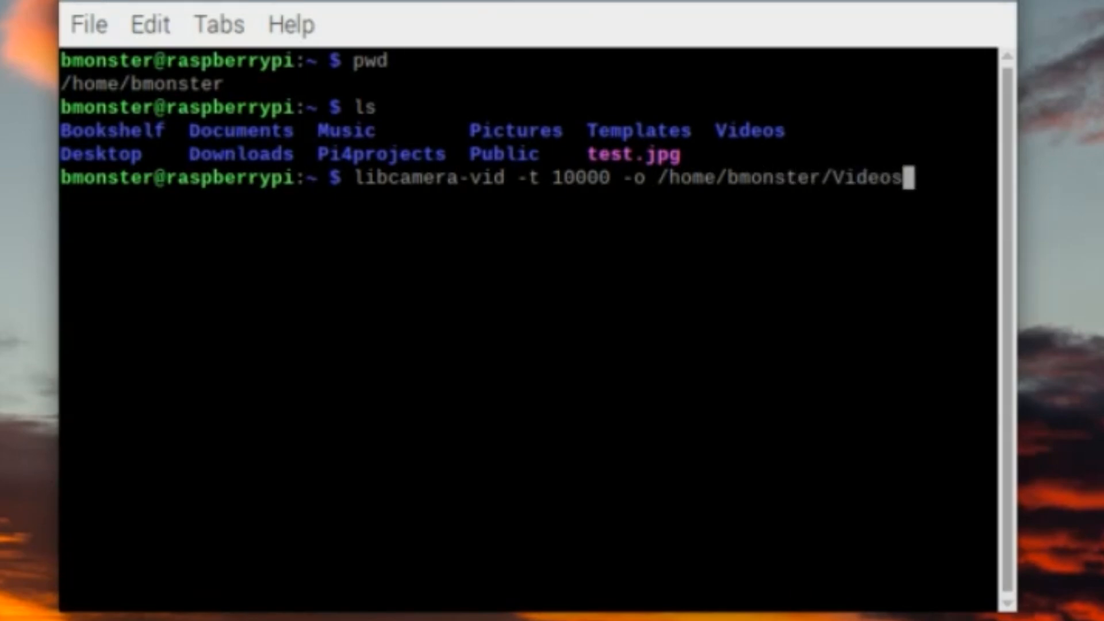
{"action": "type", "text": "/vid1"}
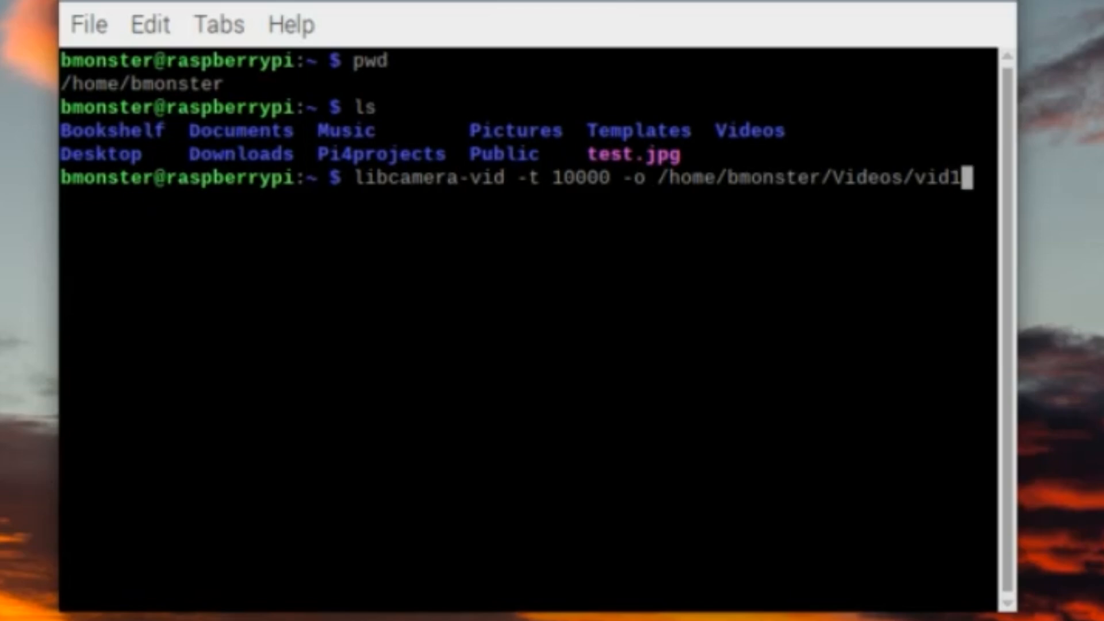
{"action": "type", "text": ".h"}
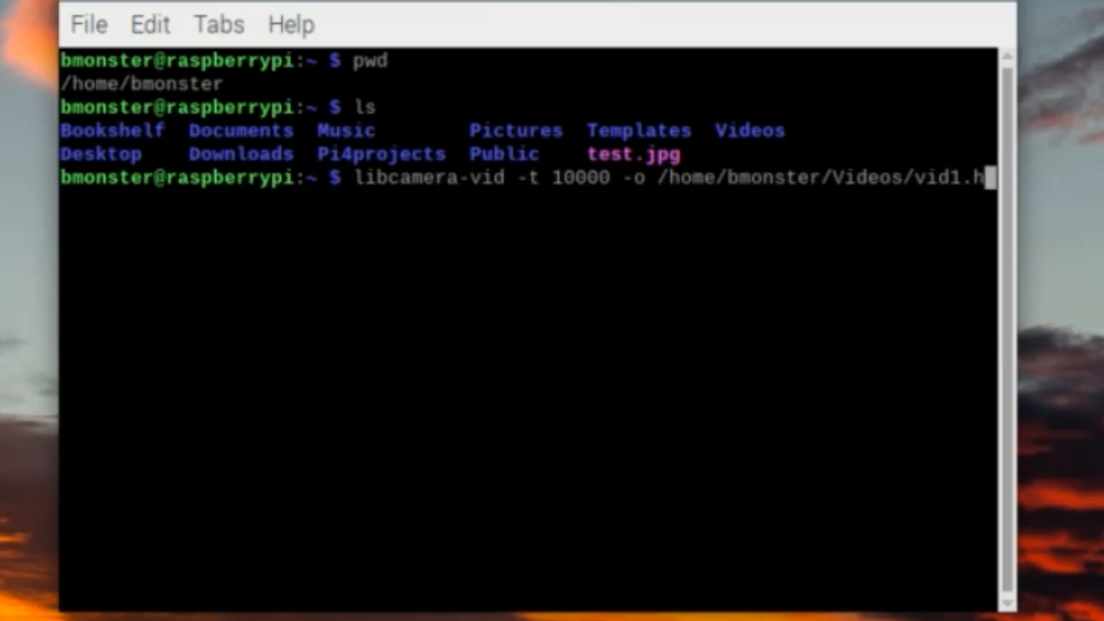
{"action": "type", "text": "64"}
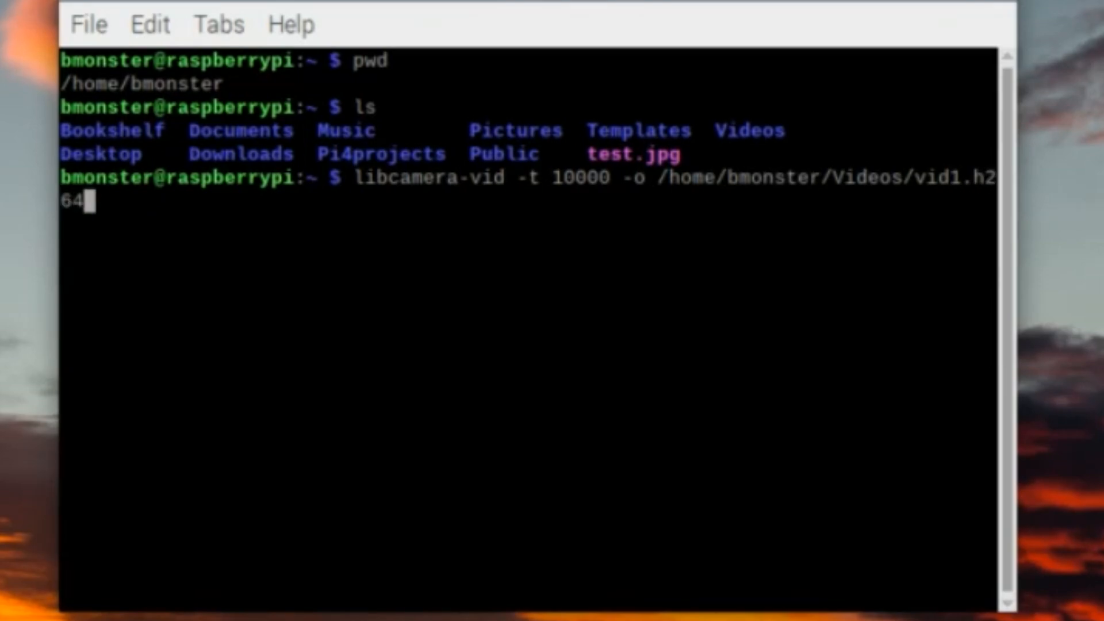